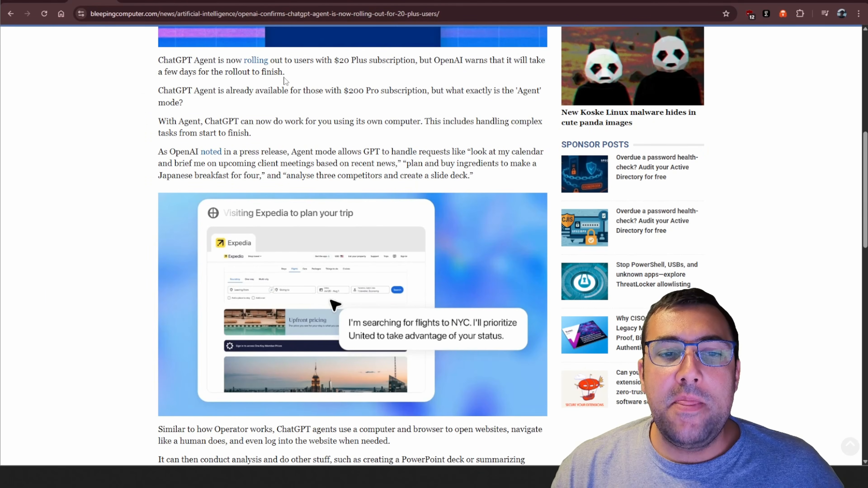
- Highlight the '$20 Plus subscription' rollout detail in the ChatGPT Agent article and read on
{"action": "left_click_drag", "start_coordinate": [159, 60], "coordinate": [394, 60]}
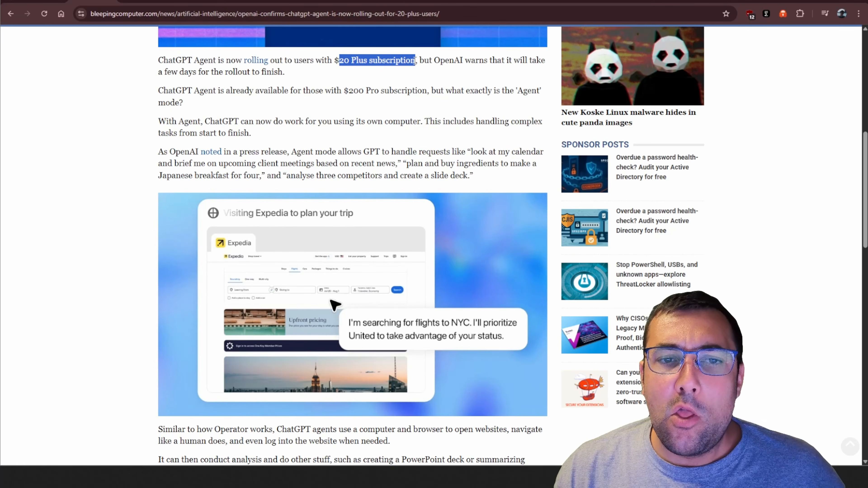
{"action": "scroll", "scroll_direction": "down", "scroll_amount": 3}
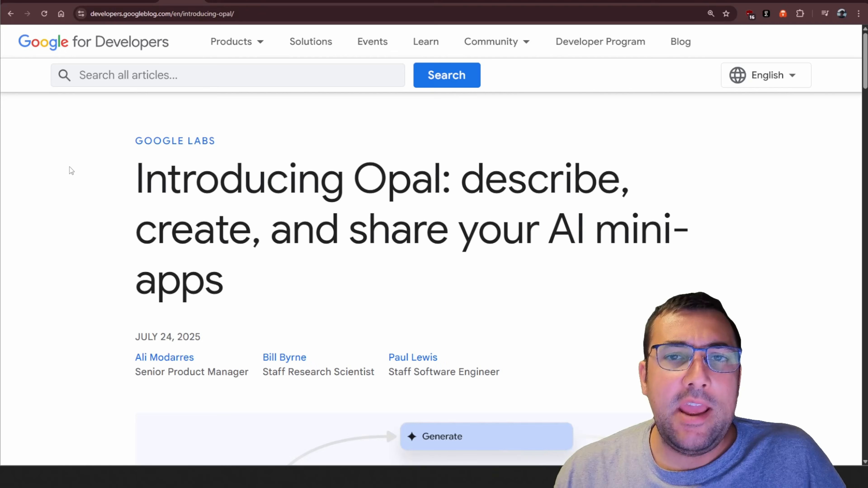
- Read through the Opal announcement and the YouTube channel's video list with the Opal video
{"action": "scroll", "scroll_direction": "down", "scroll_amount": 3}
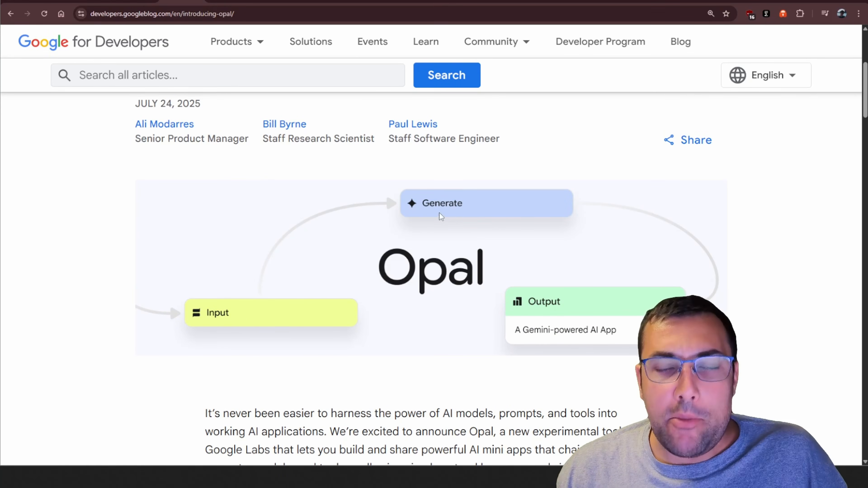
{"action": "mouse_move", "coordinate": [592, 286]}
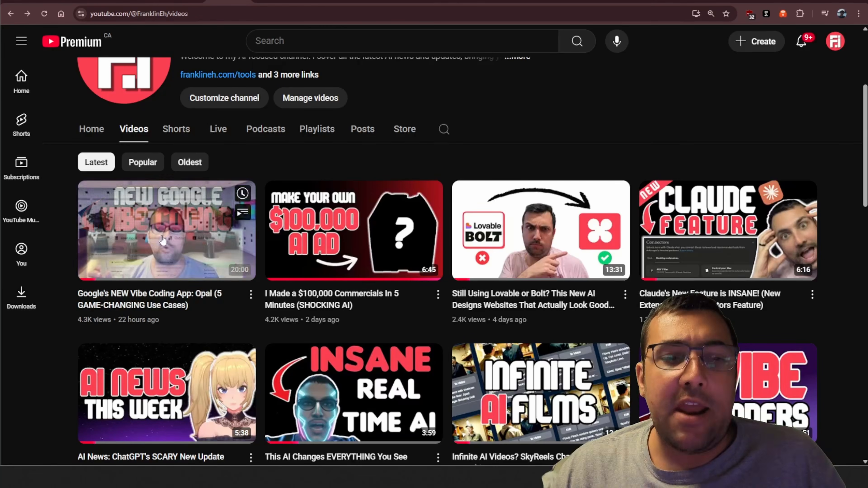
{"action": "mouse_move", "coordinate": [59, 223]}
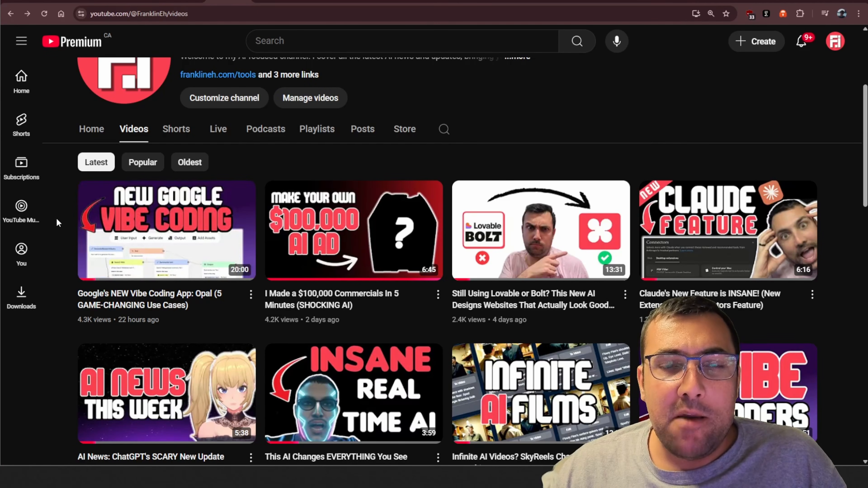
{"action": "scroll", "scroll_direction": "down", "scroll_amount": 3}
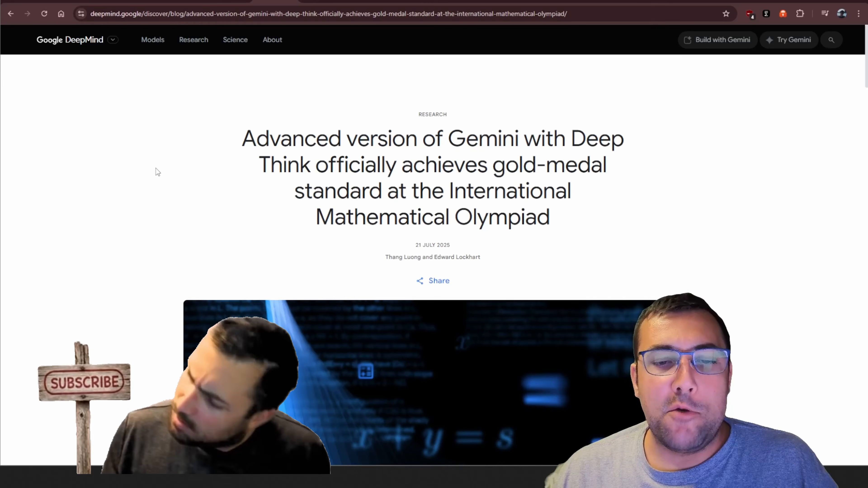
- Scroll the Gemini Deep Think IMO article down to its Breakthrough Performance section and 35/42 quote
{"action": "scroll", "scroll_direction": "down", "scroll_amount": 3}
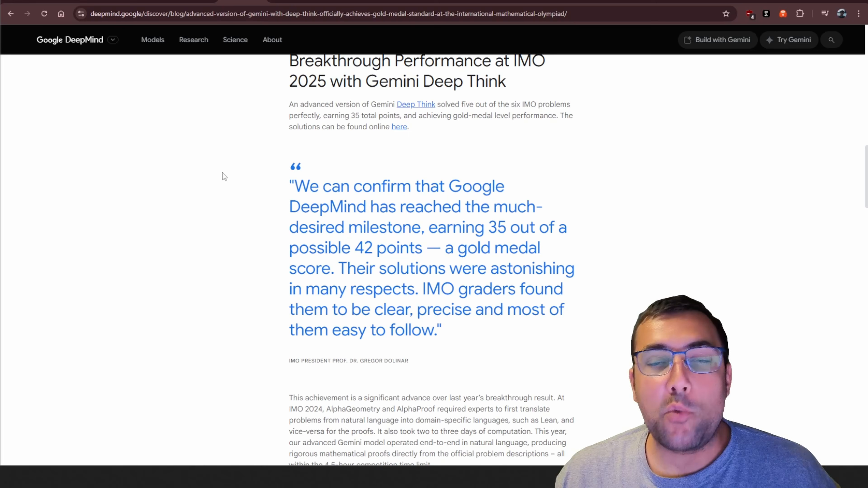
{"action": "mouse_move", "coordinate": [386, 142]}
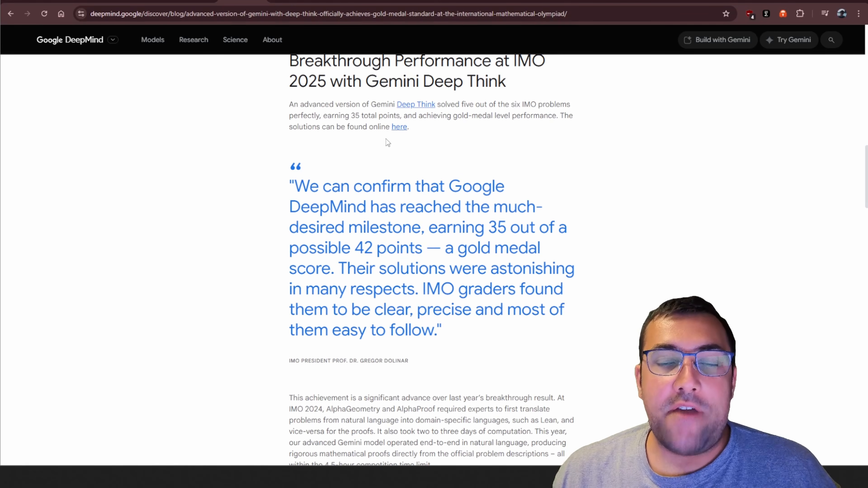
{"action": "scroll", "scroll_direction": "down", "scroll_amount": 3}
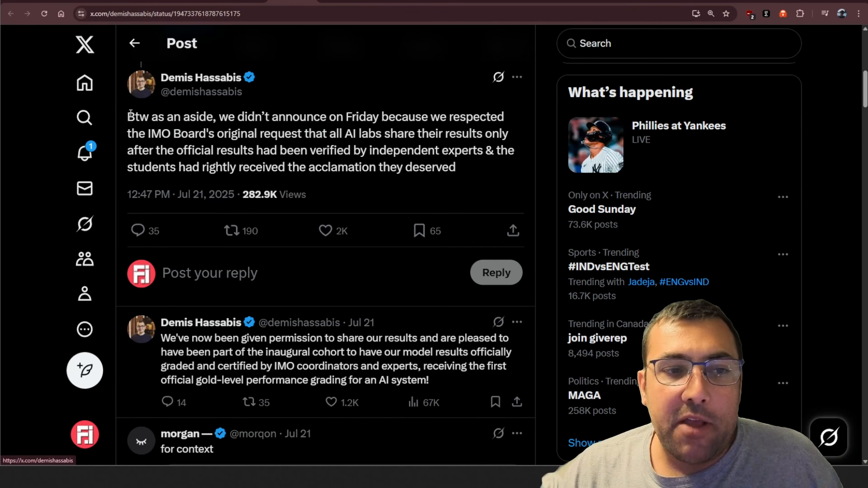
- Highlight Hassabis's explanation of the IMO Board's request to delay announcing results
{"action": "left_click_drag", "start_coordinate": [127, 116], "coordinate": [235, 116]}
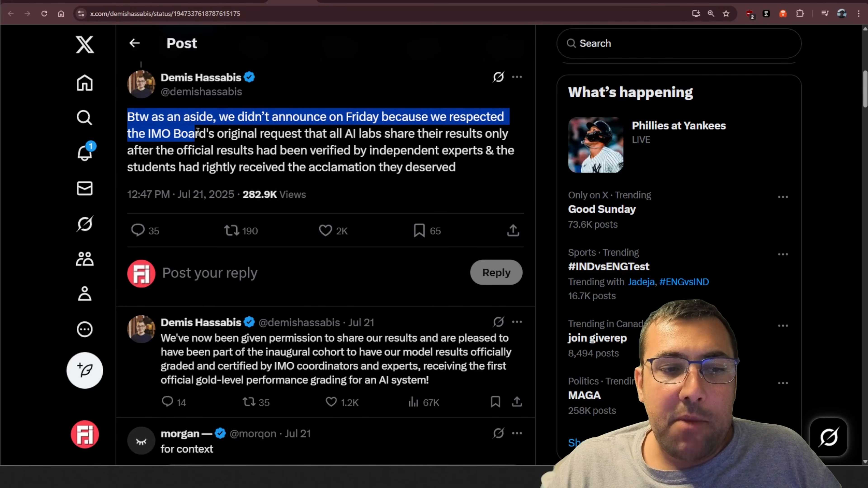
{"action": "left_click_drag", "start_coordinate": [197, 133], "coordinate": [352, 133]}
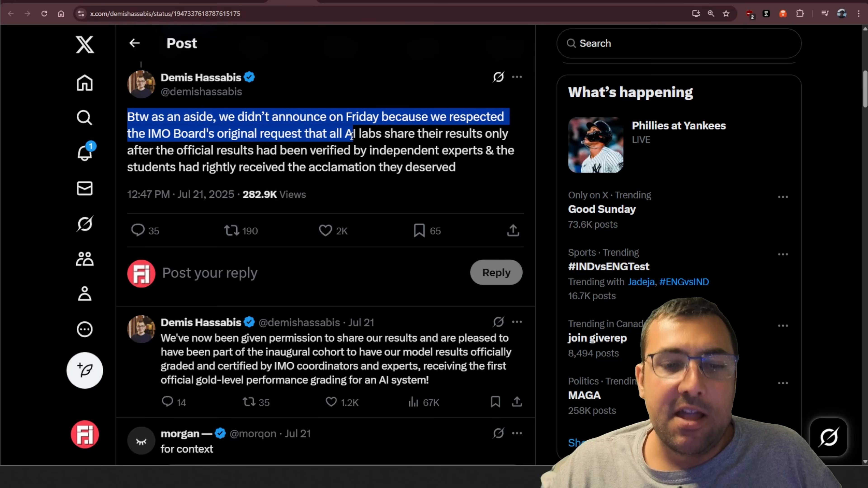
{"action": "left_click_drag", "start_coordinate": [350, 134], "coordinate": [197, 150]}
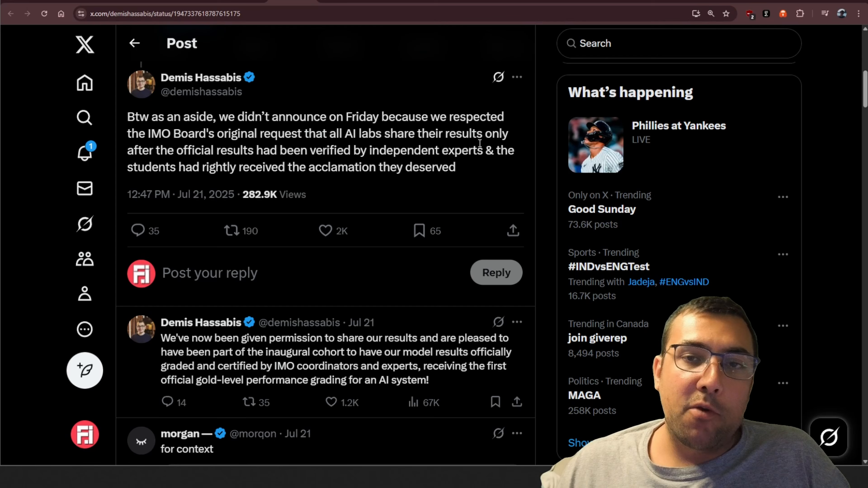
- Move to the follow-up post about being given permission to share results and highlight its opening
{"action": "left_click_drag", "start_coordinate": [172, 134], "coordinate": [308, 133]}
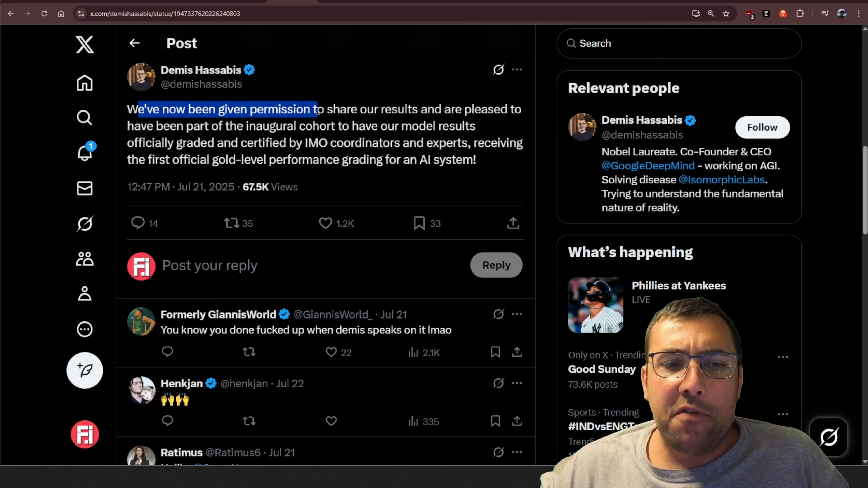
{"action": "left_click_drag", "start_coordinate": [316, 109], "coordinate": [330, 126]}
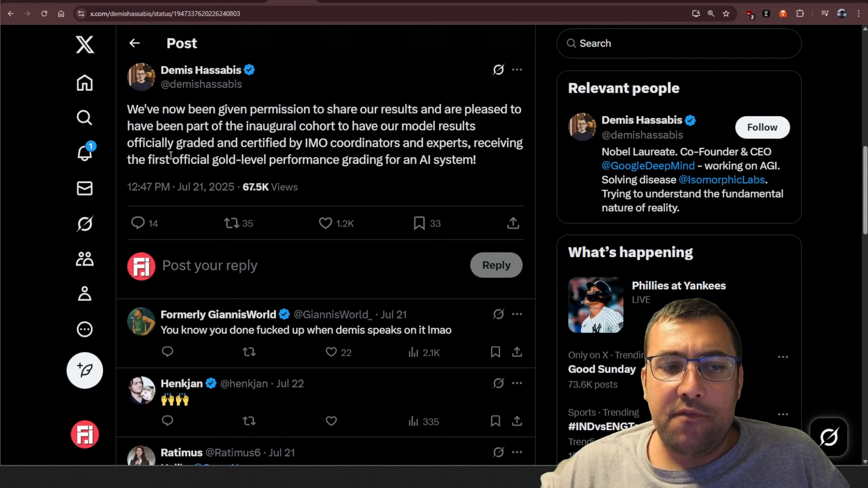
{"action": "left_click_drag", "start_coordinate": [170, 159], "coordinate": [412, 160]}
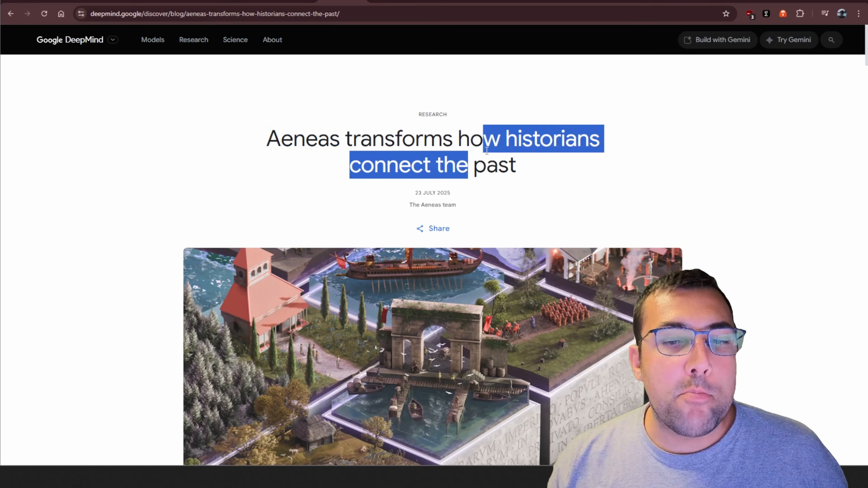
- Clear the headline highlight and read the Aeneas article down to the 'How Aeneas works' section
{"action": "left_click", "coordinate": [492, 151]}
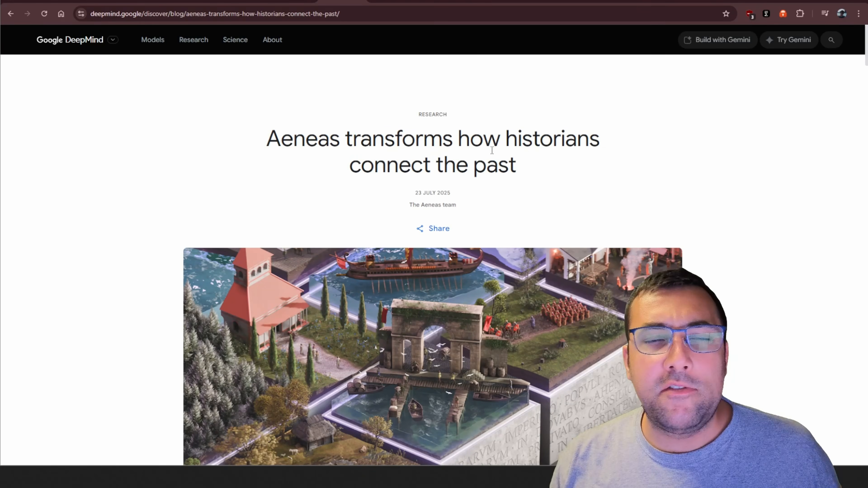
{"action": "scroll", "scroll_direction": "down", "scroll_amount": 3}
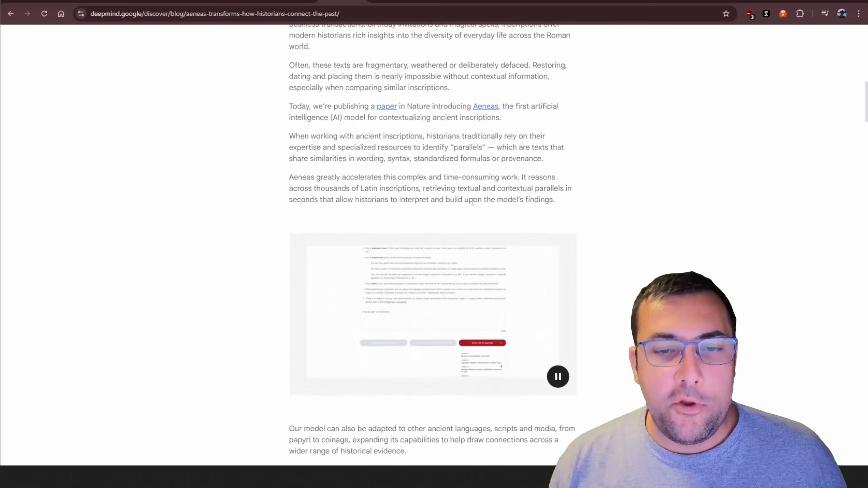
{"action": "scroll", "scroll_direction": "down", "scroll_amount": 3}
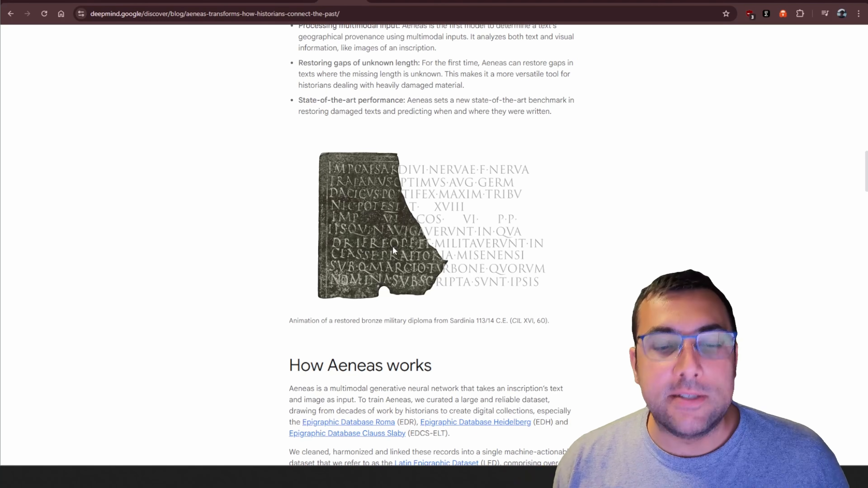
{"action": "scroll", "scroll_direction": "down", "scroll_amount": 3}
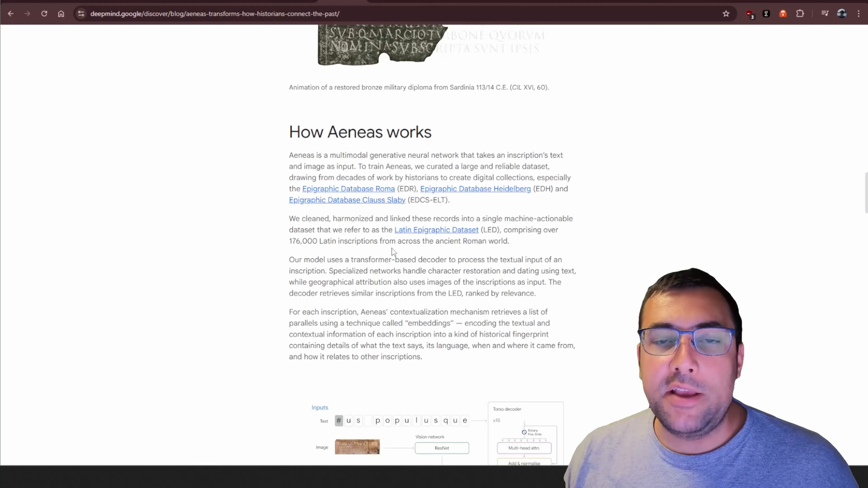
{"action": "scroll", "scroll_direction": "down", "scroll_amount": 3}
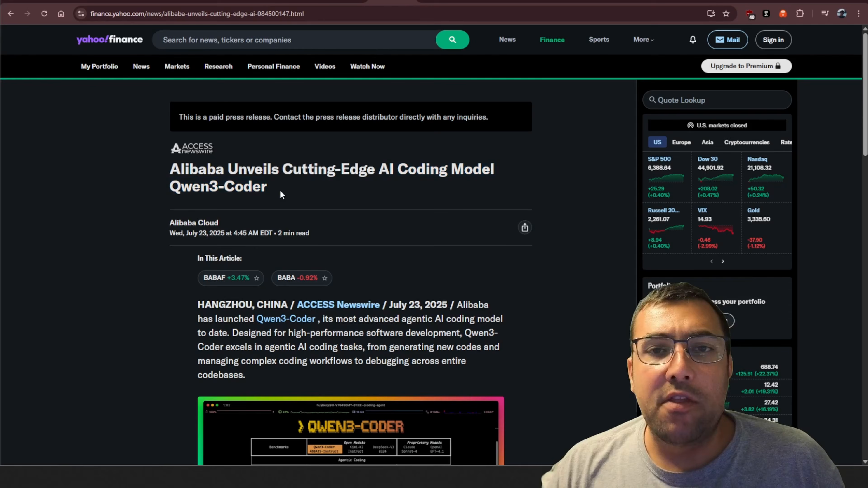
- Scroll the Qwen3-Coder material toward its SWE-bench Verified performance chart
{"action": "scroll", "scroll_direction": "down", "scroll_amount": 3}
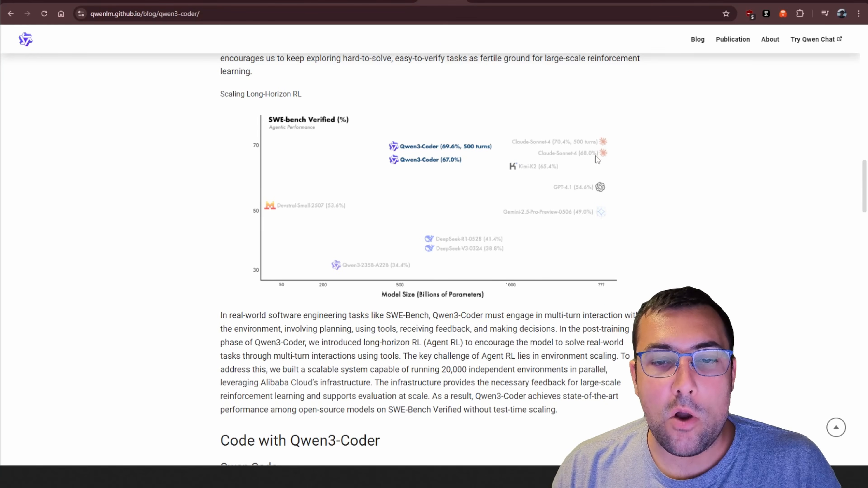
{"action": "mouse_move", "coordinate": [483, 260]}
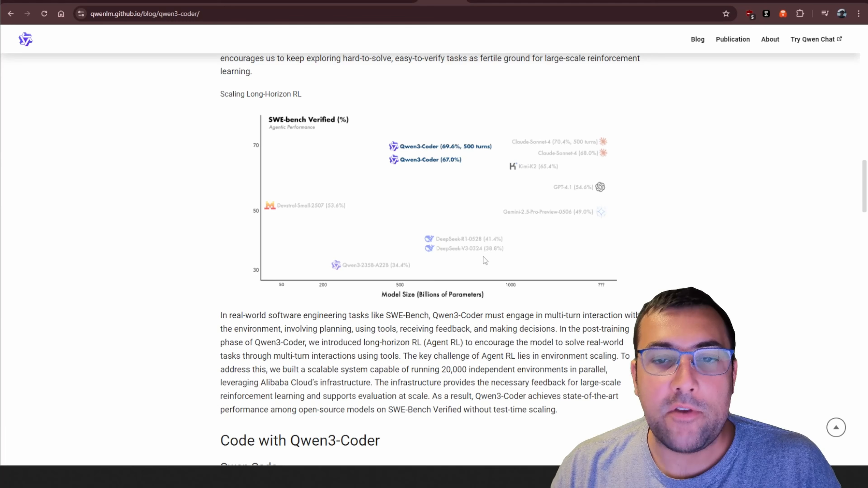
{"action": "mouse_move", "coordinate": [465, 212]}
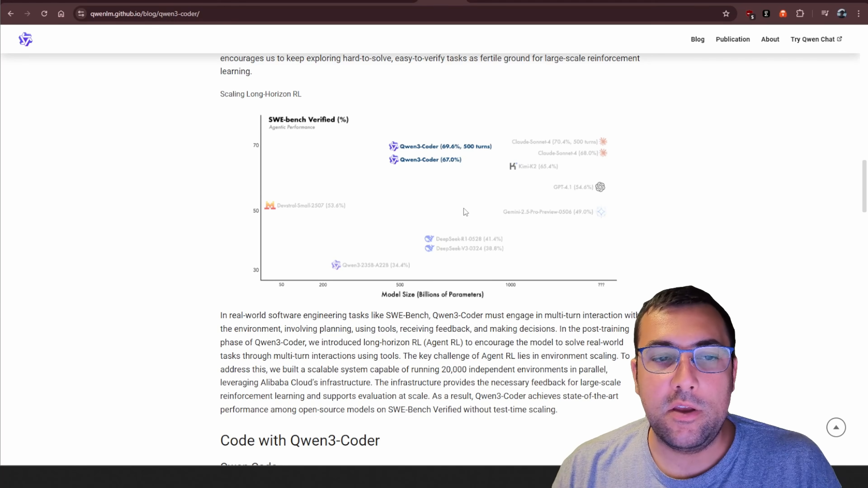
{"action": "mouse_move", "coordinate": [455, 174]}
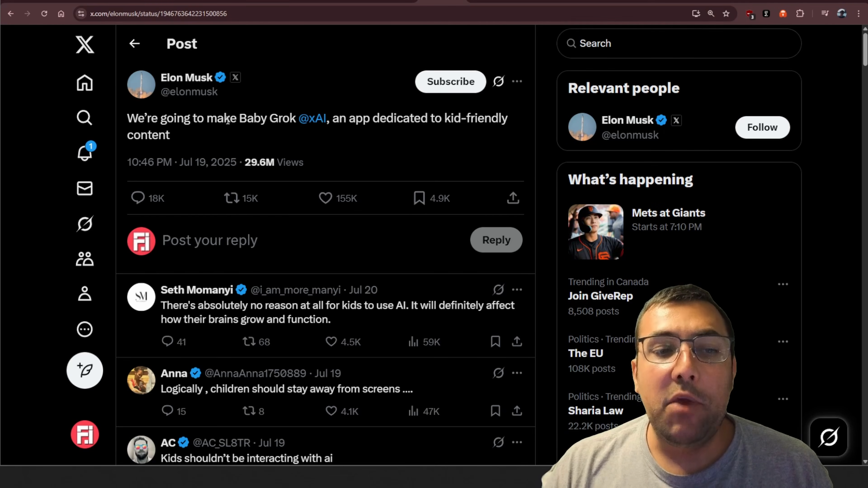
- View the Baby Grok post, then head to github.com/features/spark
{"action": "double_click", "coordinate": [278, 119]}
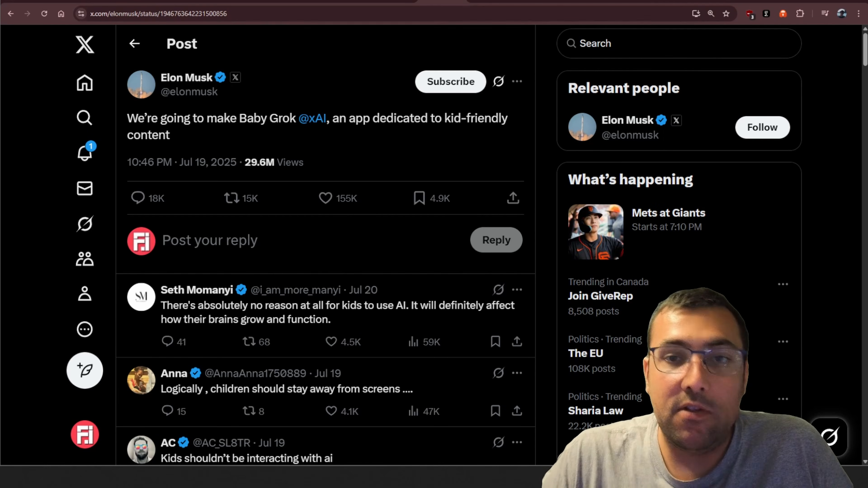
{"action": "type", "text": "github.com/features/spark"}
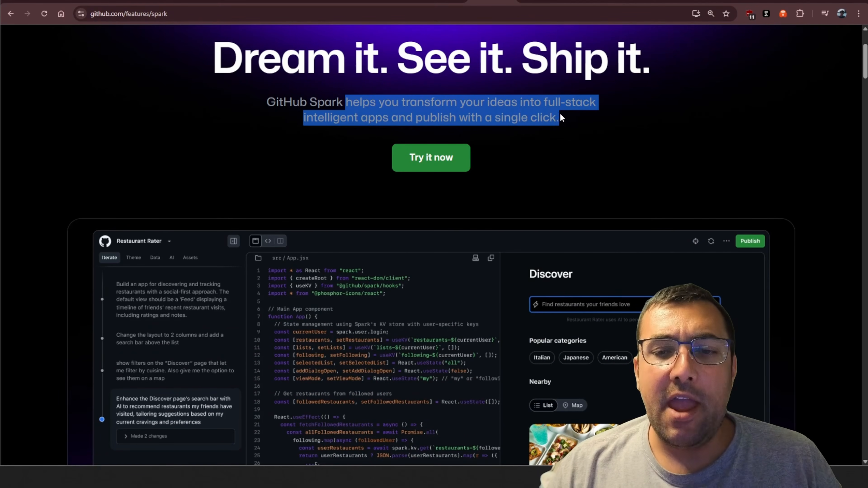
- Scroll through GitHub Spark's app-building and publishing showcase sections
{"action": "scroll", "scroll_direction": "down", "scroll_amount": 3}
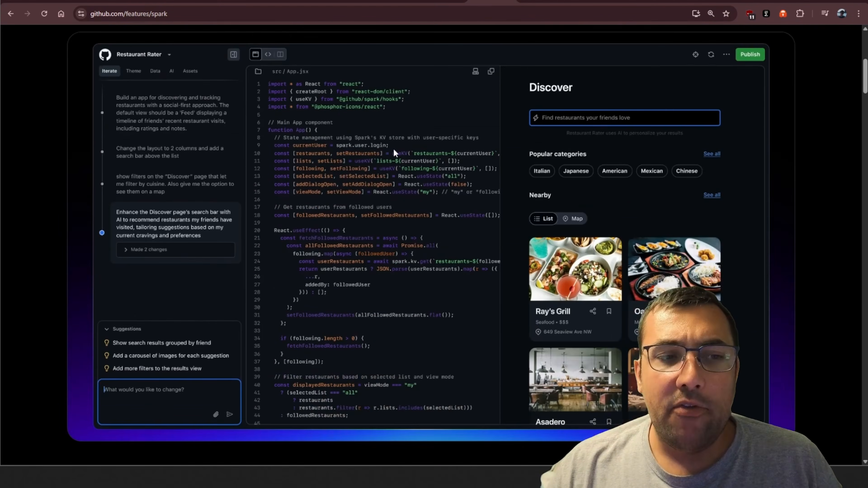
{"action": "mouse_move", "coordinate": [526, 251]}
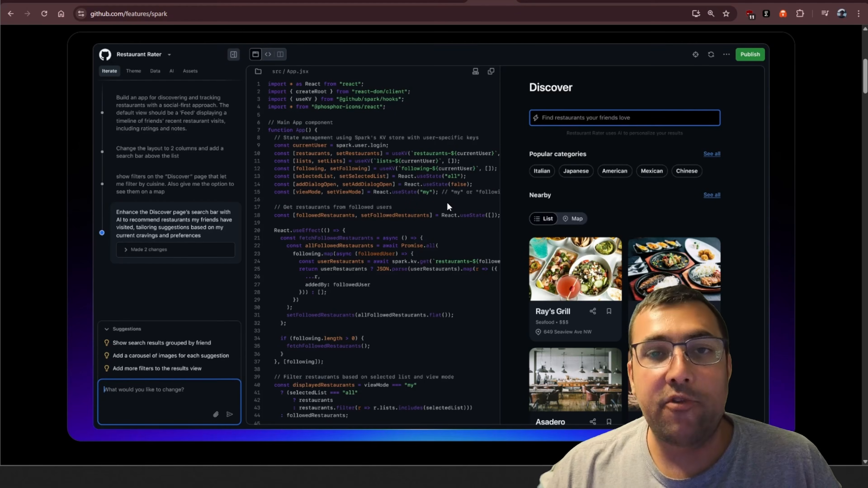
{"action": "scroll", "scroll_direction": "down", "scroll_amount": 3}
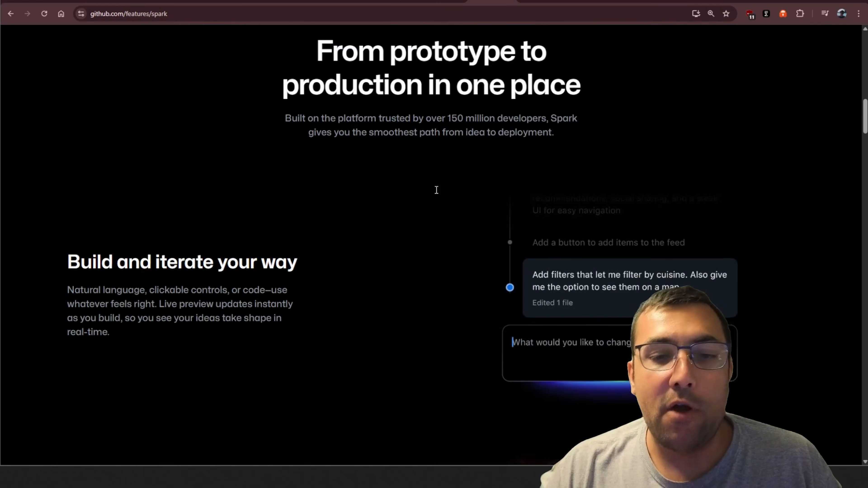
{"action": "scroll", "scroll_direction": "down", "scroll_amount": 3}
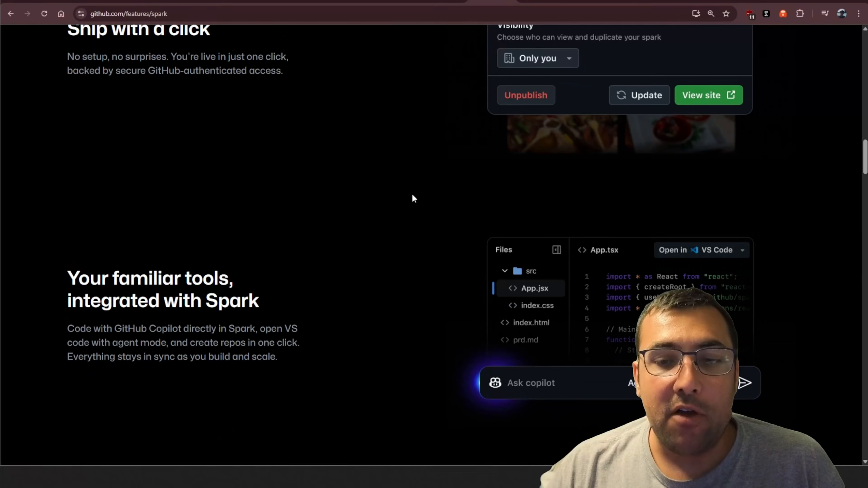
{"action": "scroll", "scroll_direction": "down", "scroll_amount": 3}
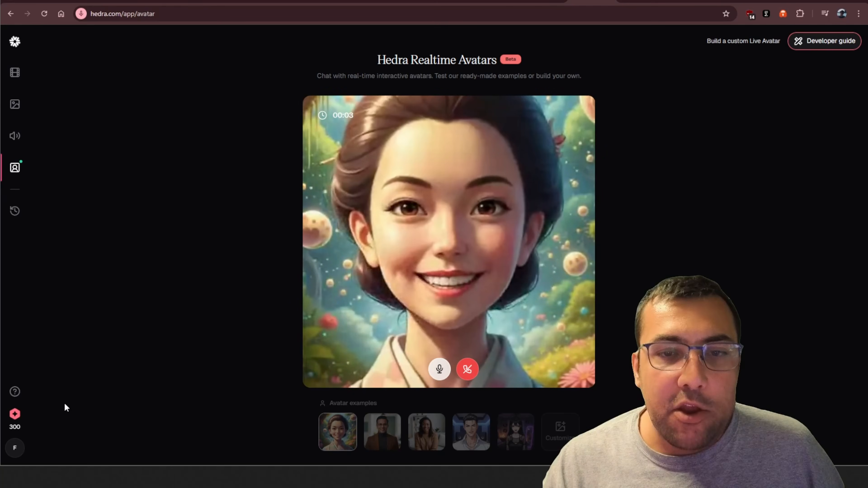
{"action": "mouse_move", "coordinate": [258, 344]}
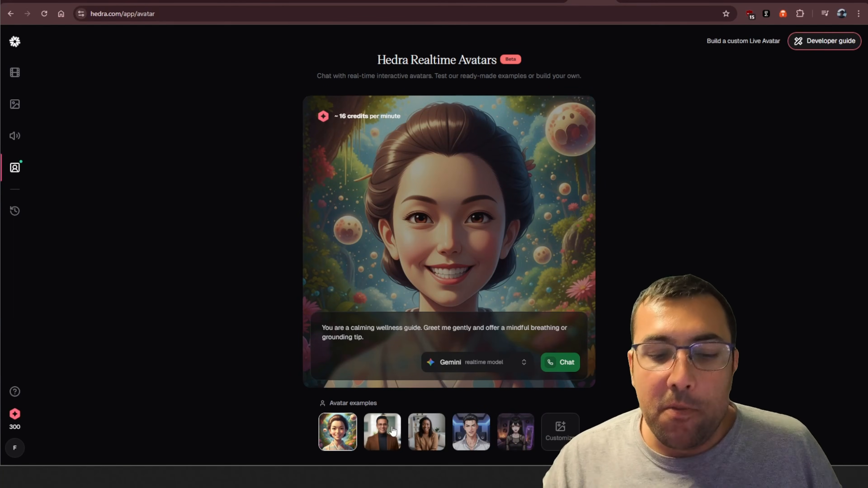
- End the example avatar call and bring up Hedra's Make your own Avatar area
{"action": "left_click", "coordinate": [559, 434]}
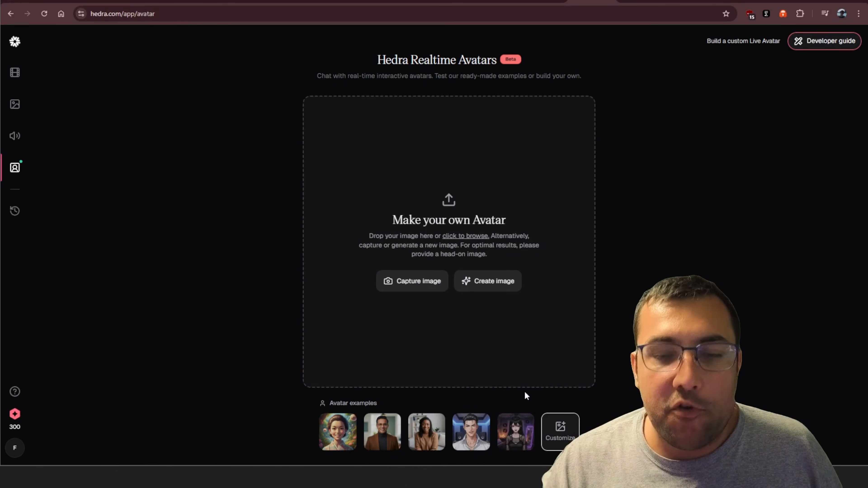
{"action": "left_click", "coordinate": [382, 435]}
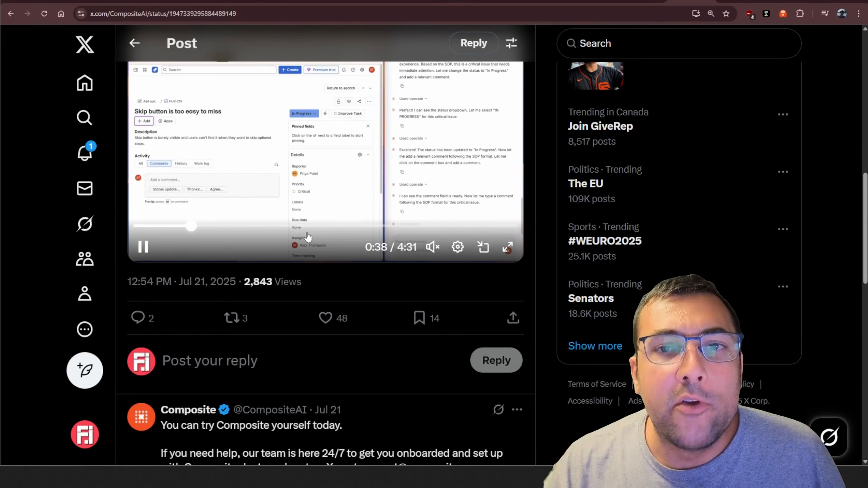
- Scroll past the Composite demo video to the reply with the composite.com download link
{"action": "scroll", "scroll_direction": "down", "scroll_amount": 3}
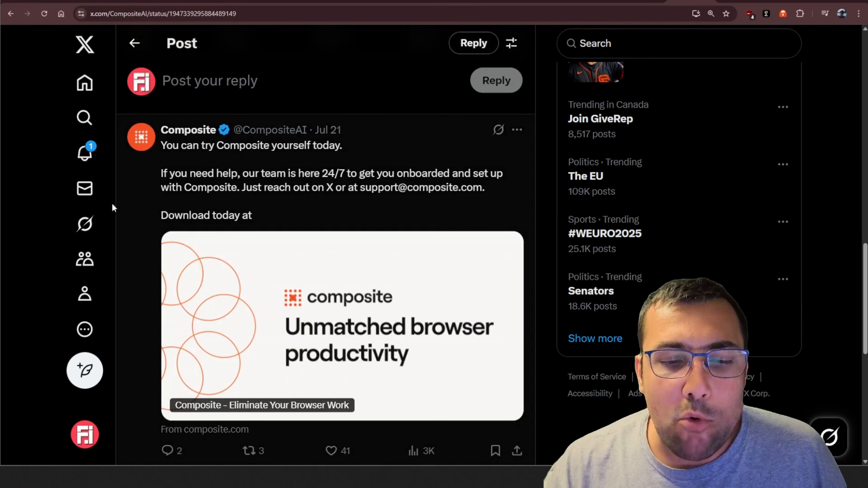
{"action": "scroll", "scroll_direction": "down", "scroll_amount": 3}
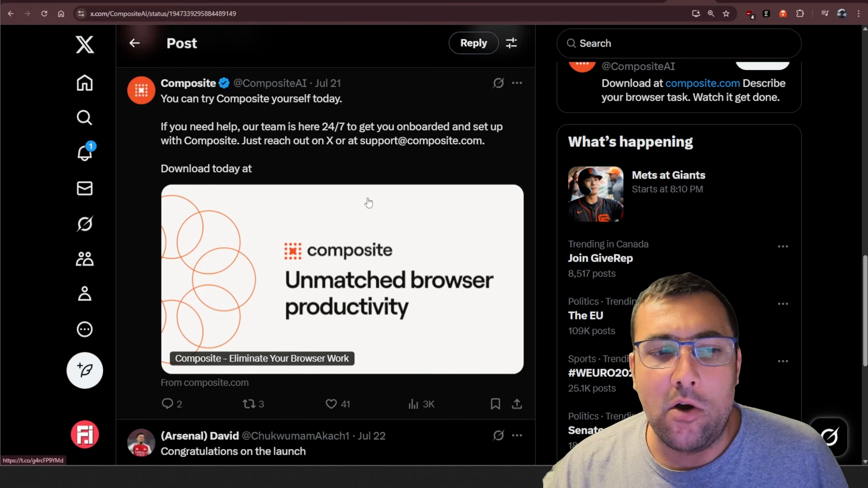
{"action": "mouse_move", "coordinate": [383, 196]}
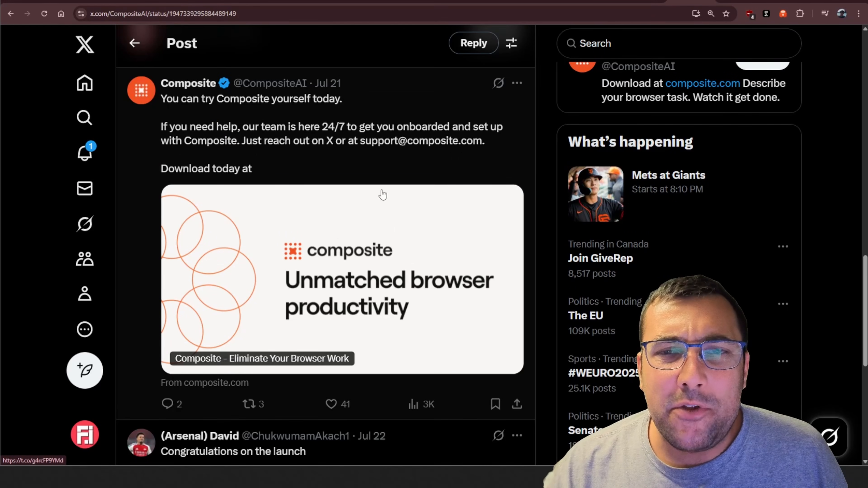